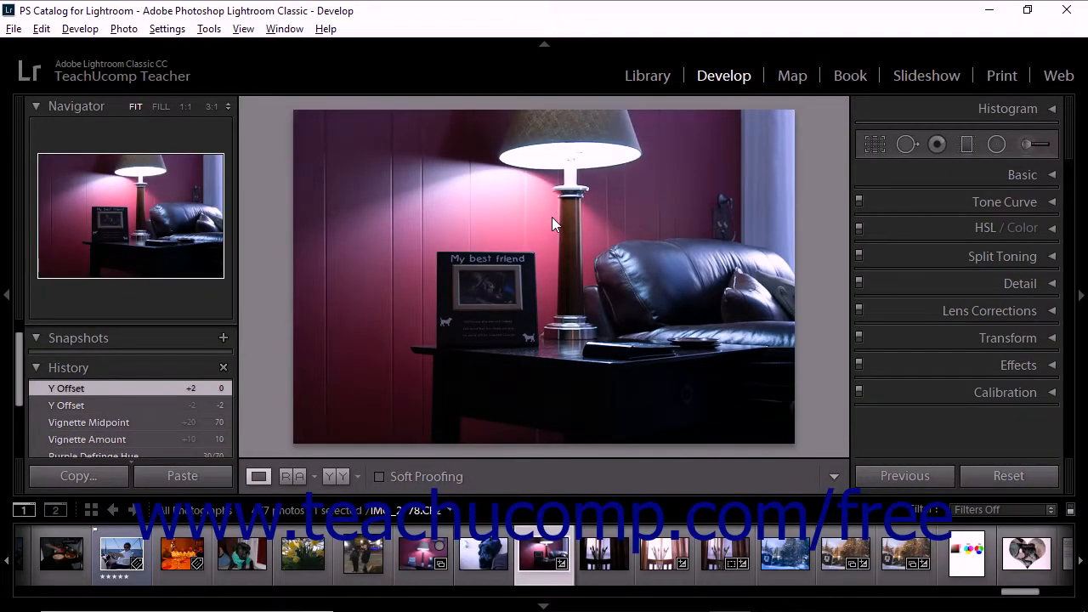
mouse_move(582, 219)
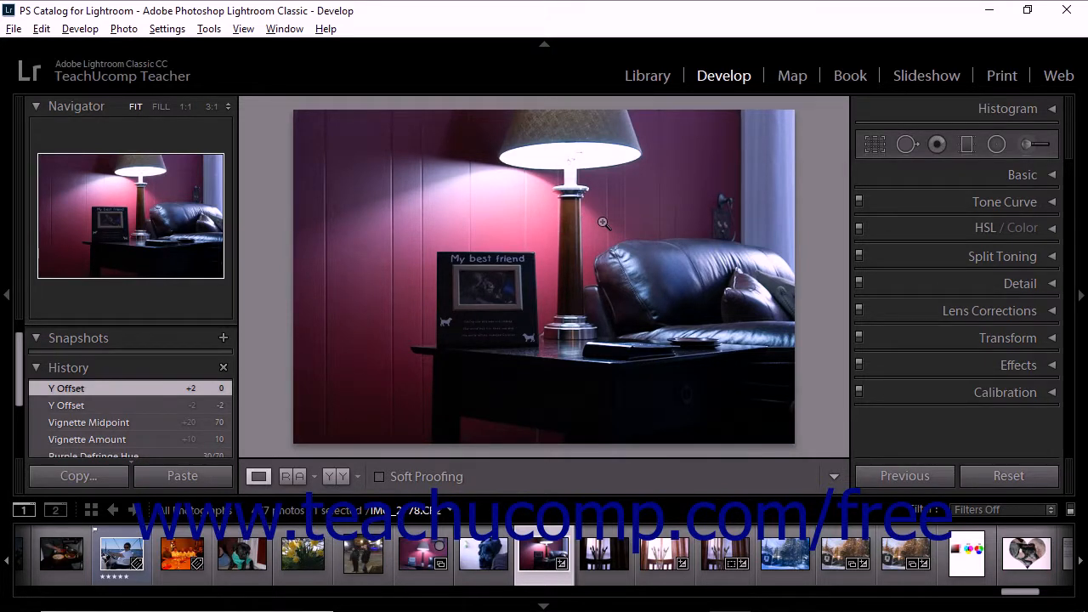
mouse_move(874, 144)
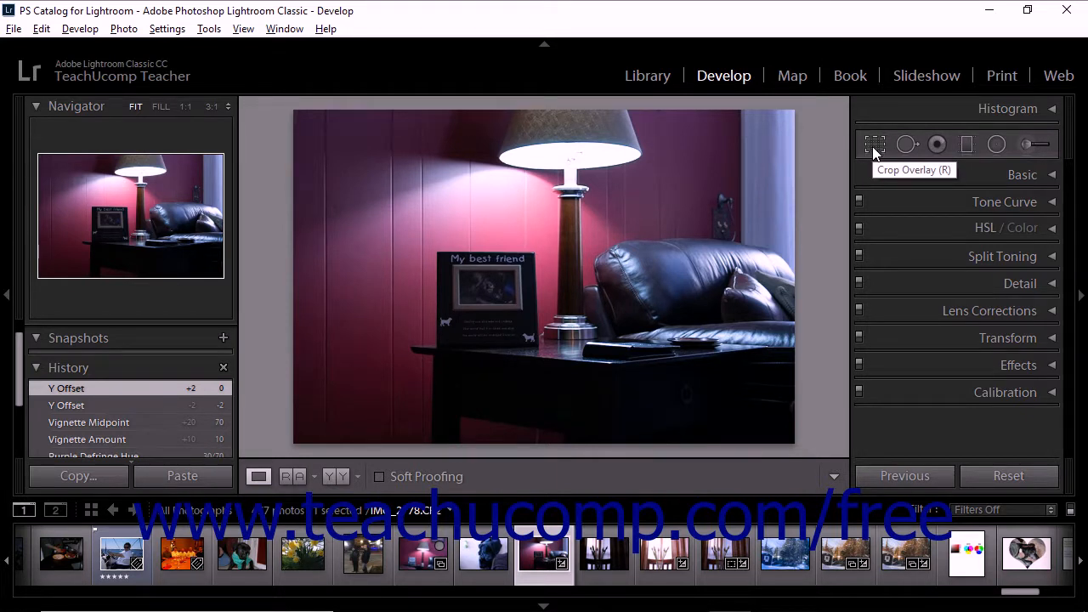
- Activate the Crop Overlay tool to show the crop grid over the lamp photo
left_click(875, 144)
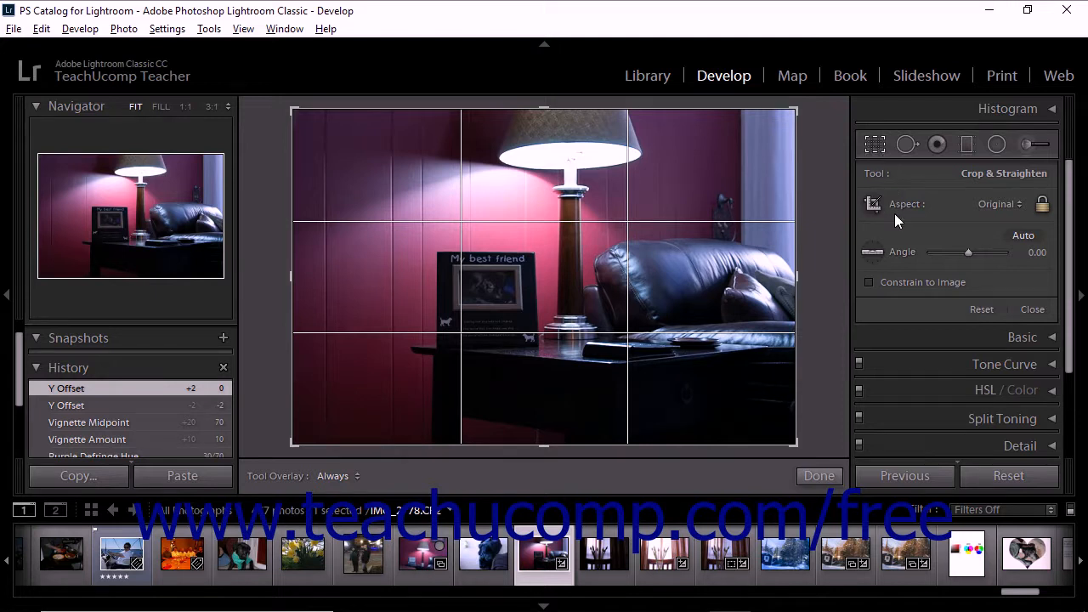
mouse_move(687, 222)
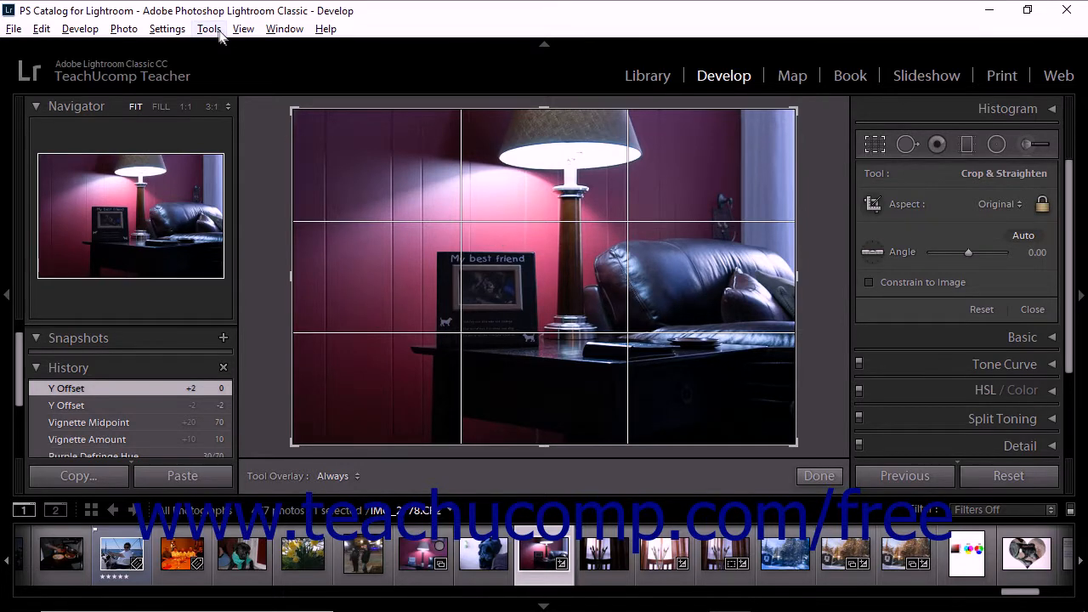
left_click(208, 28)
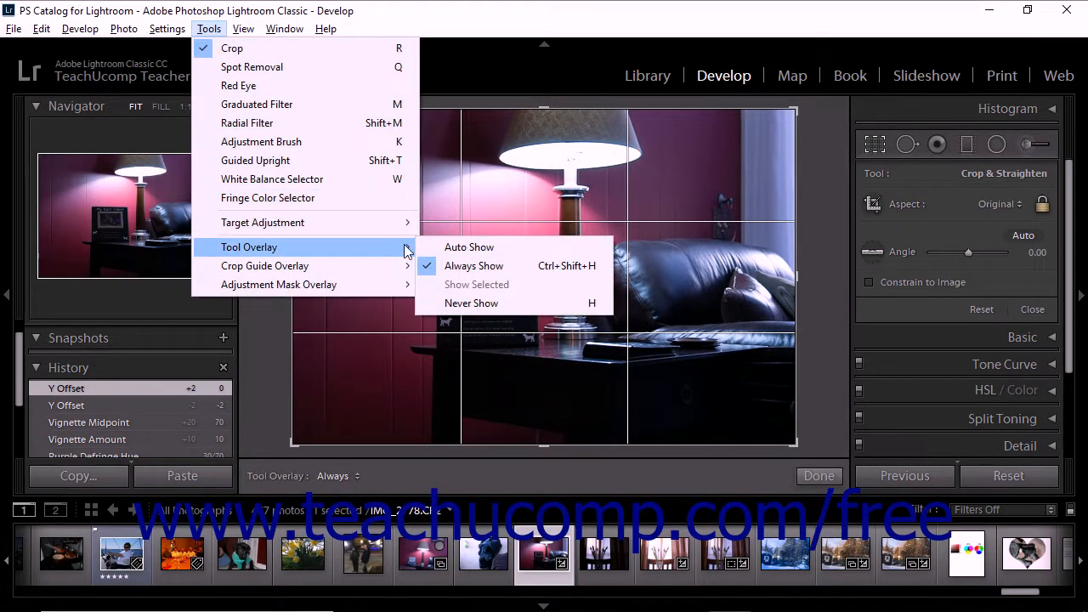
mouse_move(445, 250)
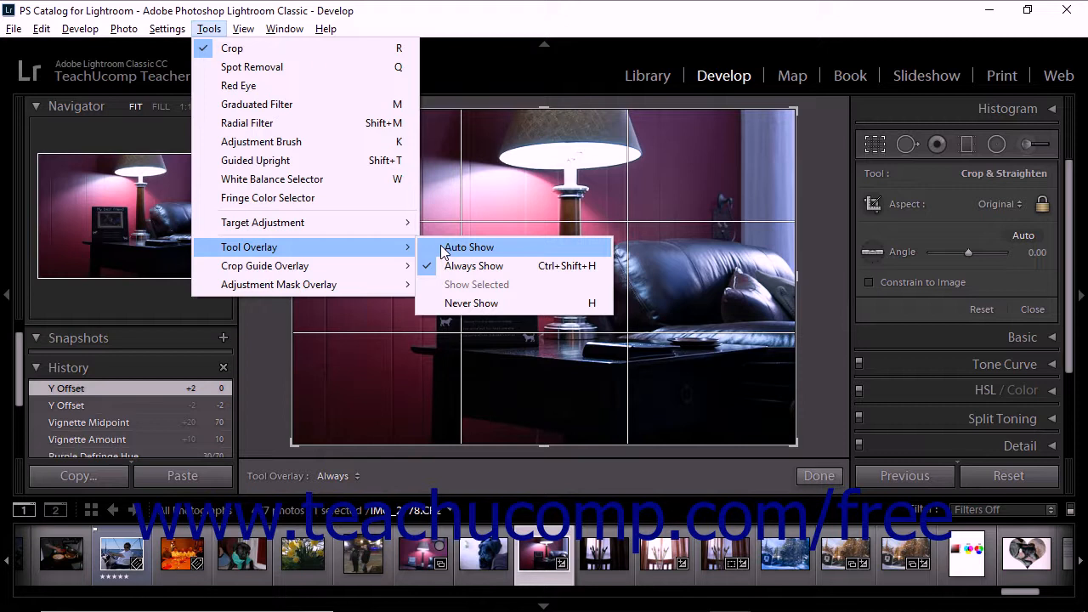
mouse_move(471, 304)
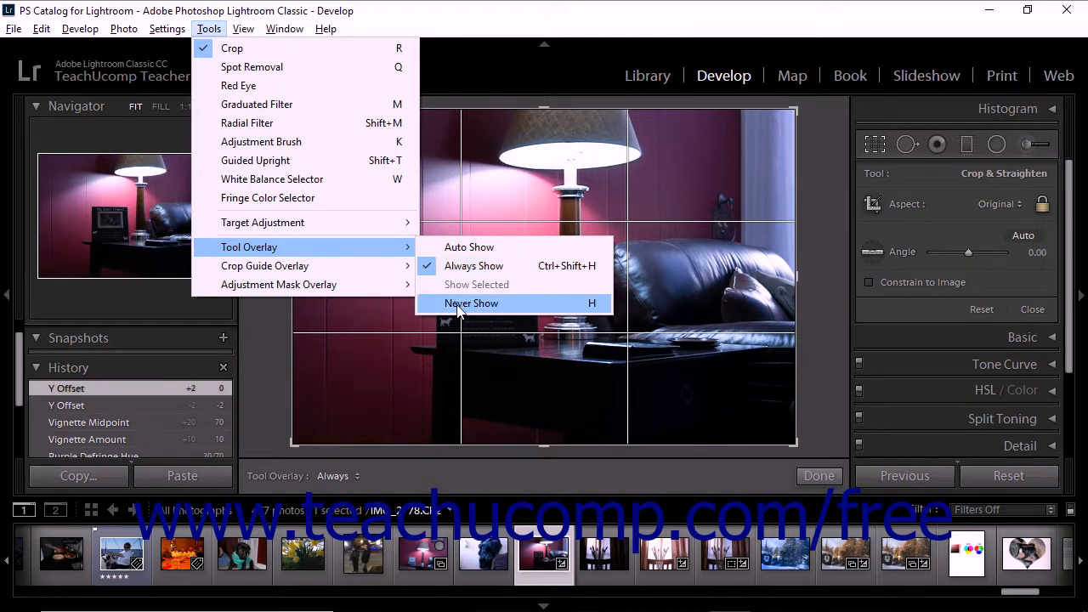
mouse_move(482, 104)
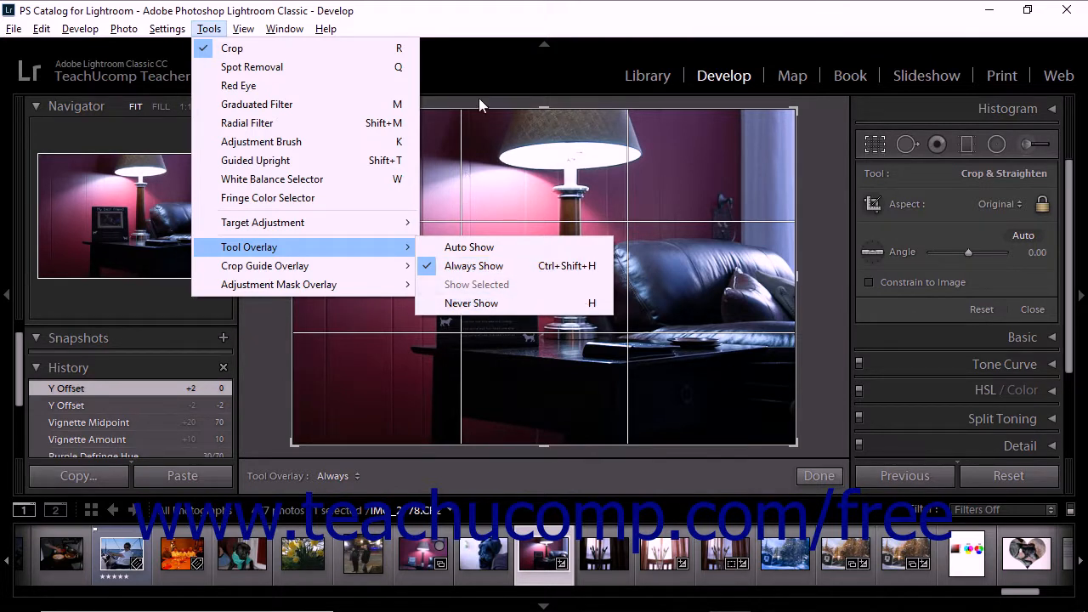
left_click(474, 265)
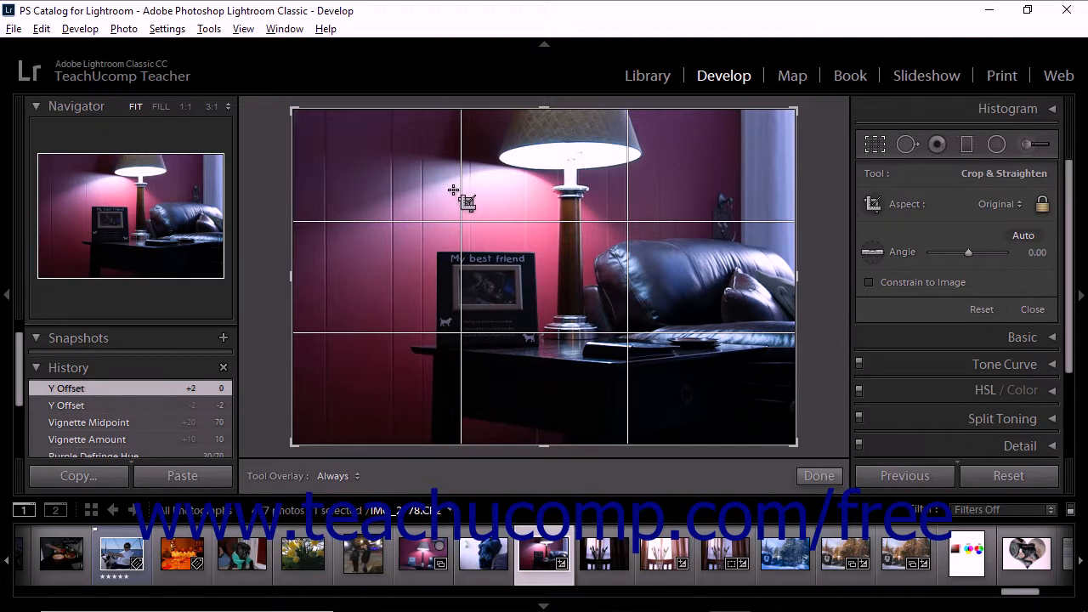
mouse_move(391, 161)
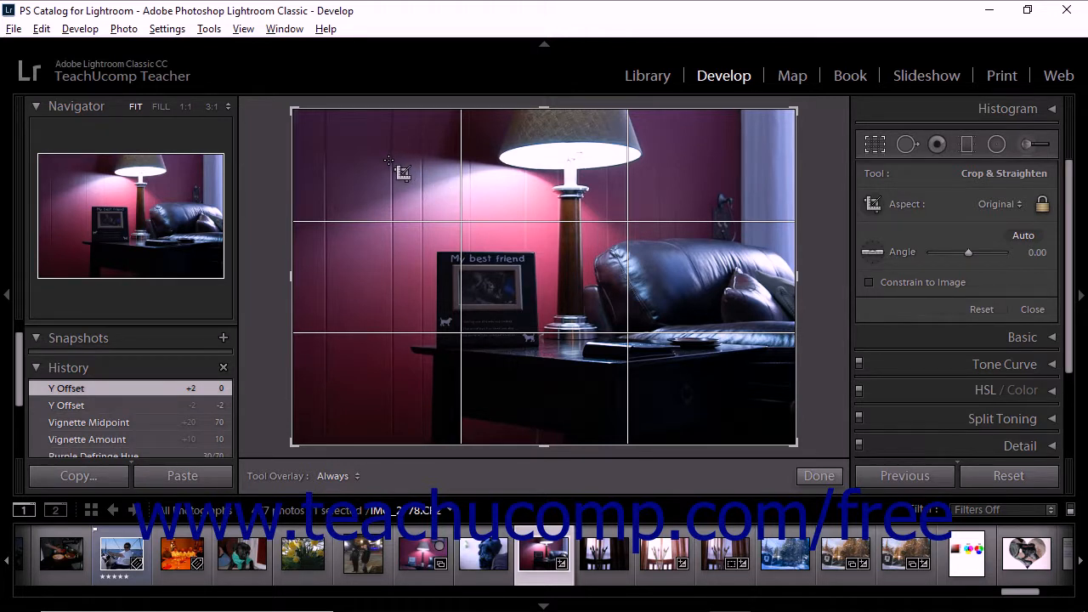
- Drag the crop frame's corner and left edge inward for a tighter crop
left_click_drag(388, 160, 785, 423)
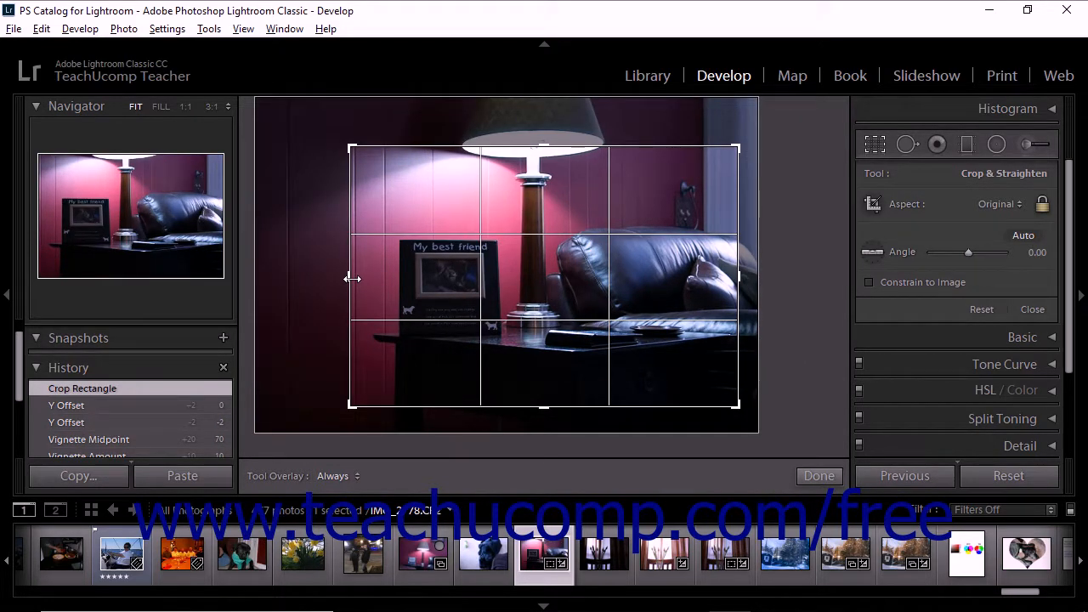
left_click_drag(351, 279, 321, 279)
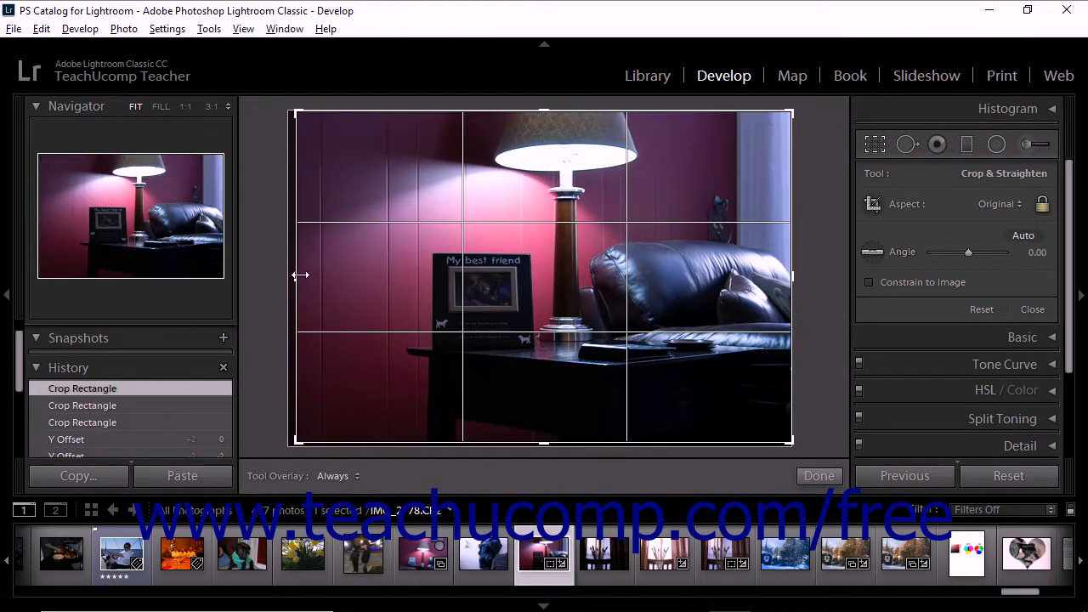
left_click_drag(300, 275, 322, 277)
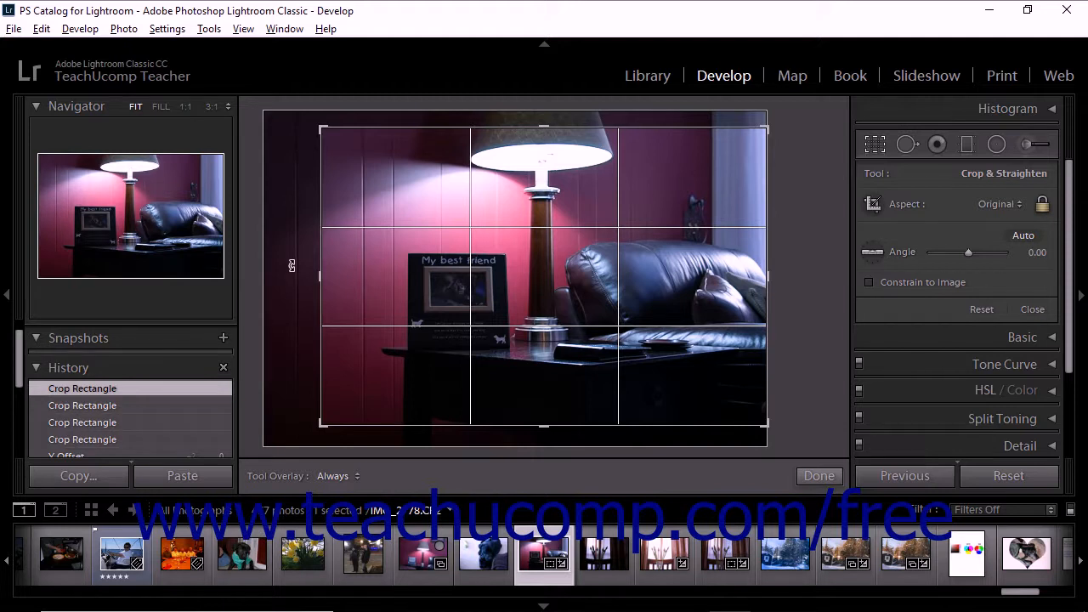
mouse_move(387, 278)
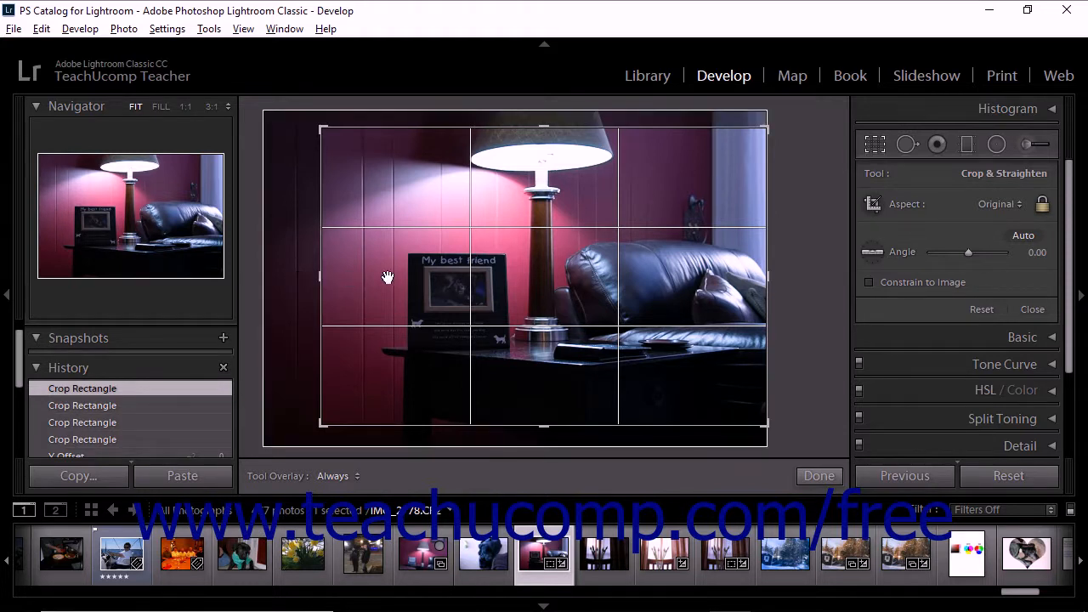
mouse_move(395, 277)
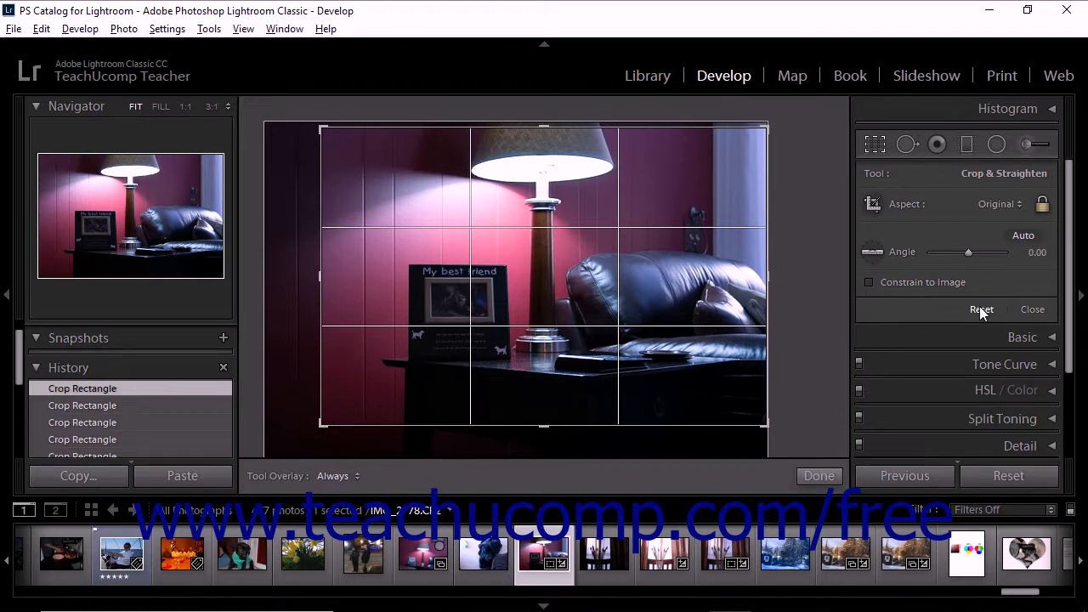
left_click(981, 309)
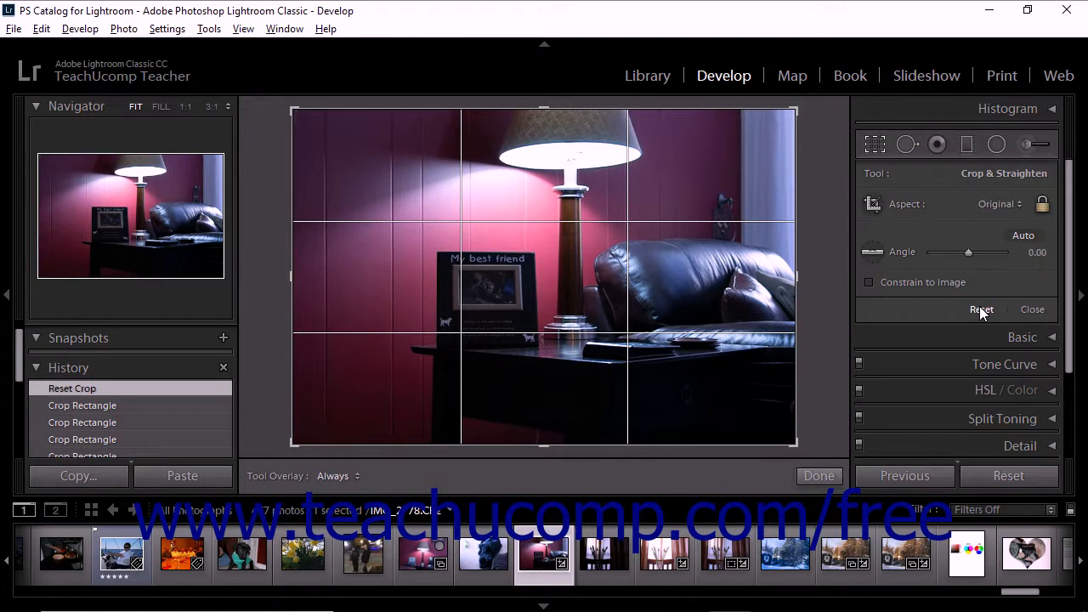
mouse_move(897, 197)
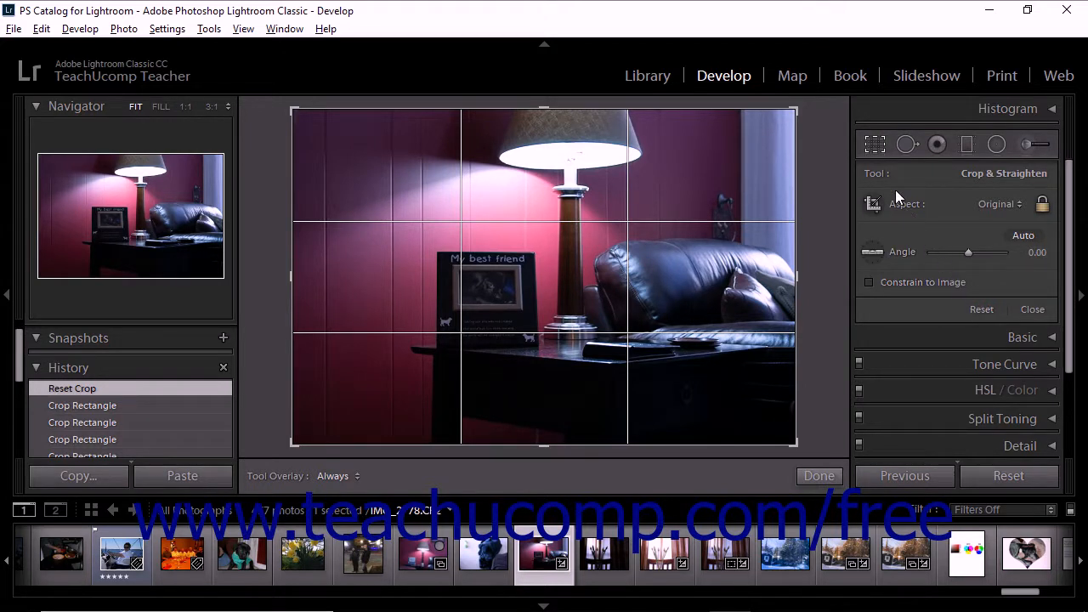
mouse_move(874, 144)
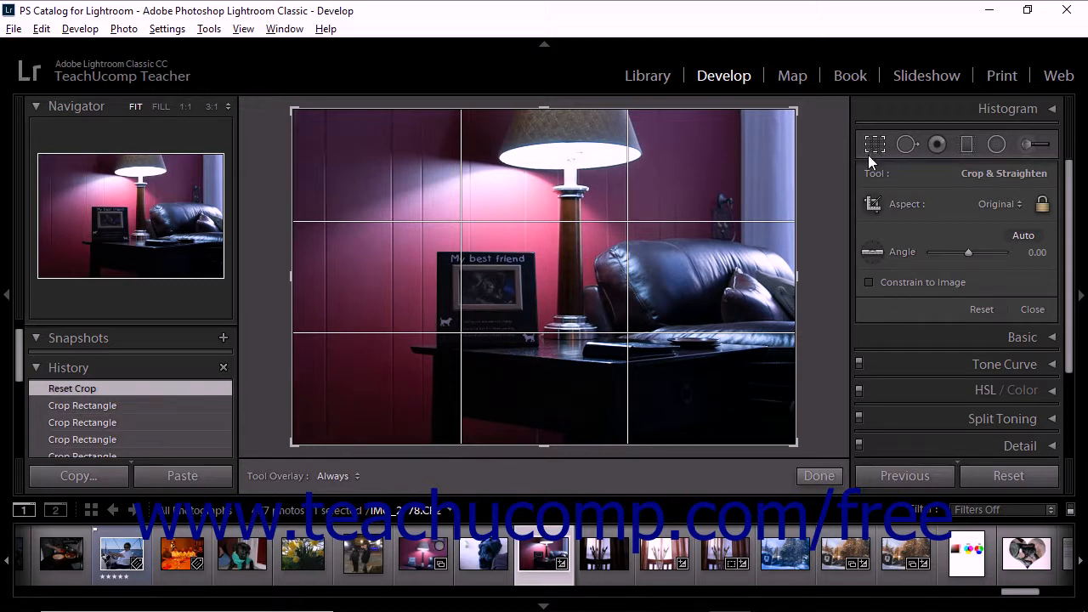
mouse_move(892, 174)
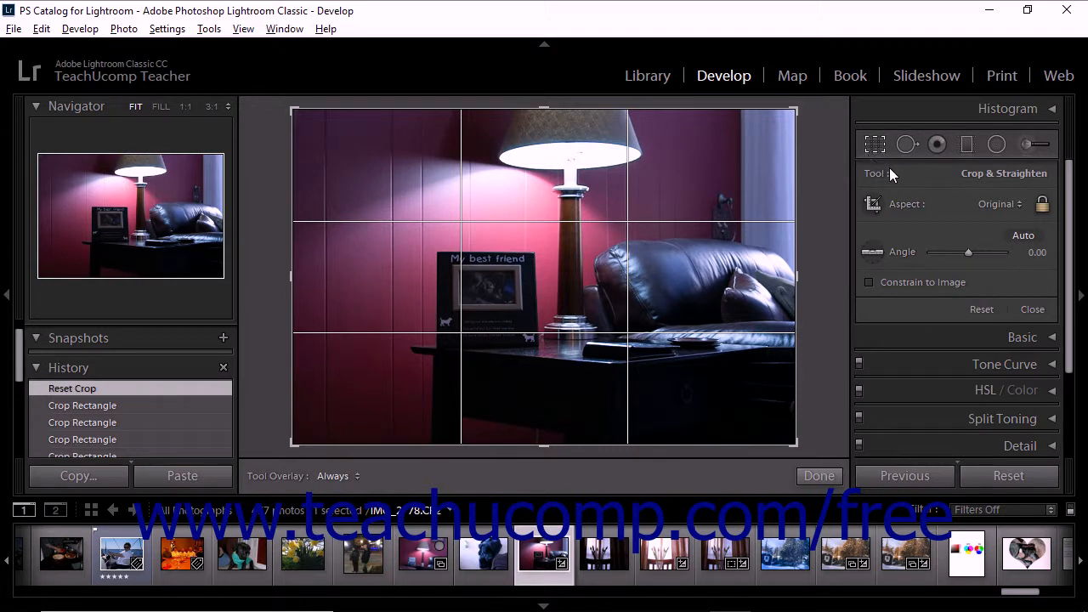
mouse_move(1003, 208)
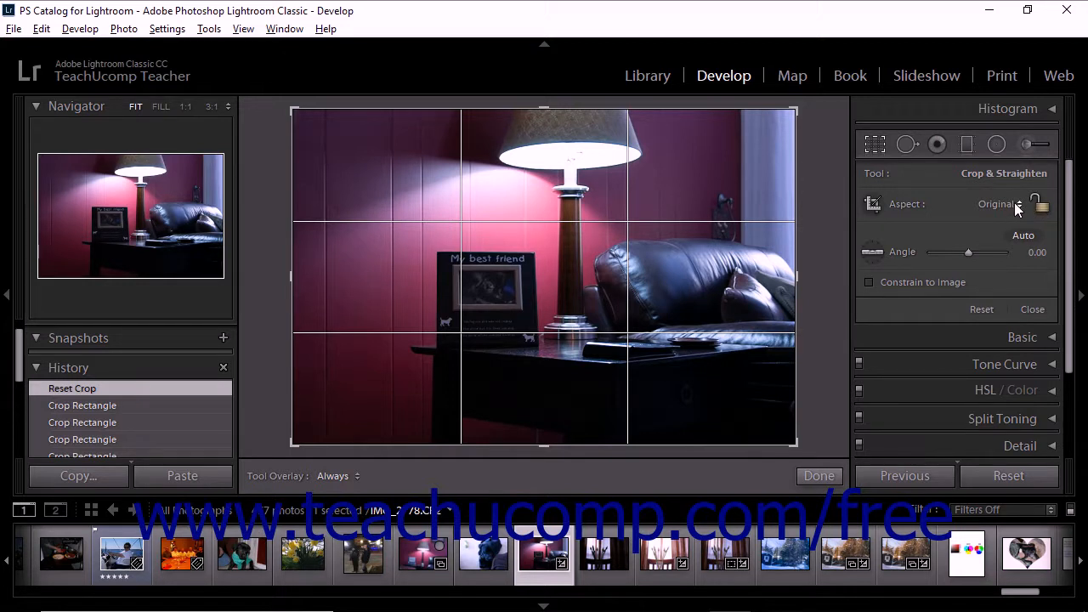
- Choose 5 x 7 from the Aspect presets in Crop & Straighten
left_click(996, 203)
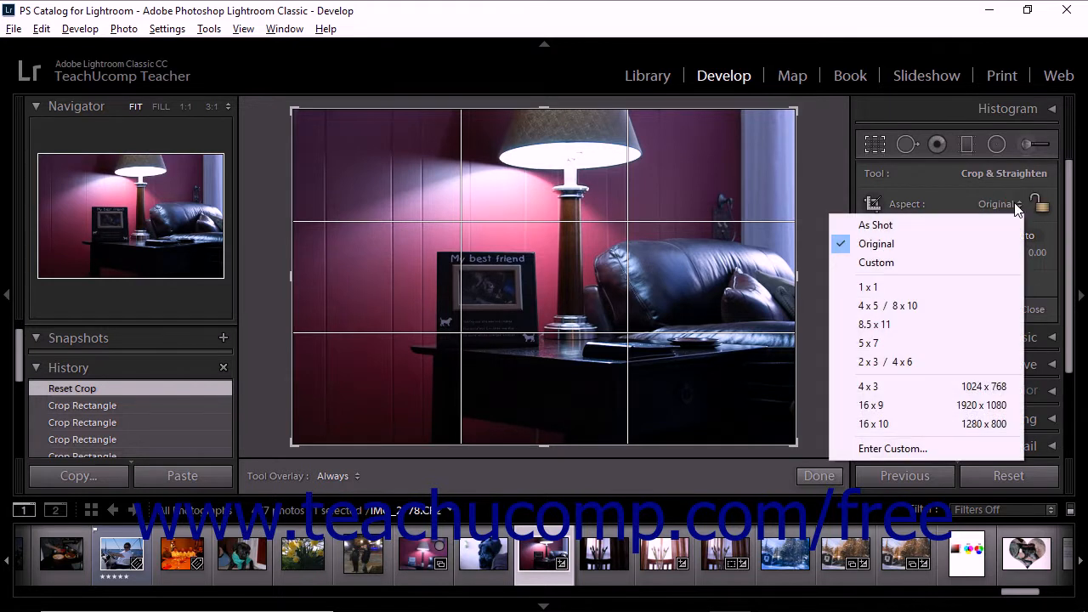
mouse_move(901, 305)
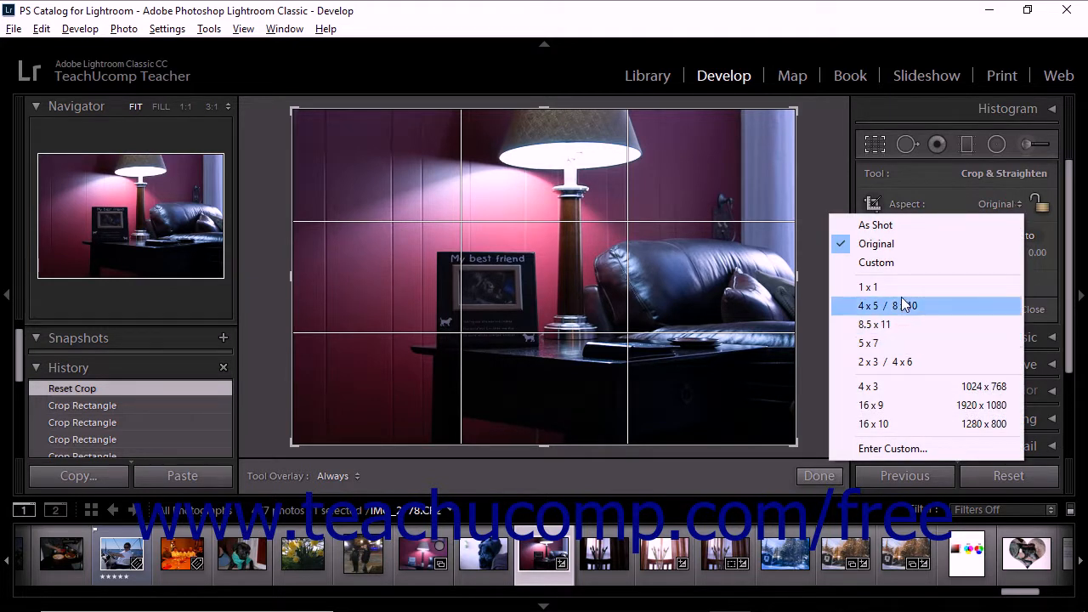
mouse_move(904, 262)
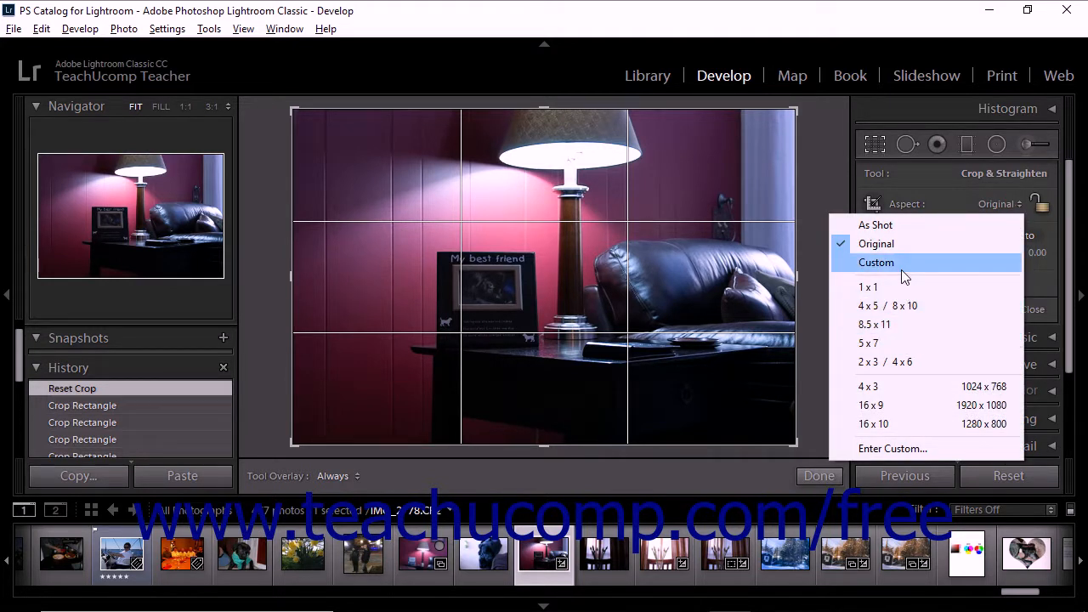
mouse_move(903, 249)
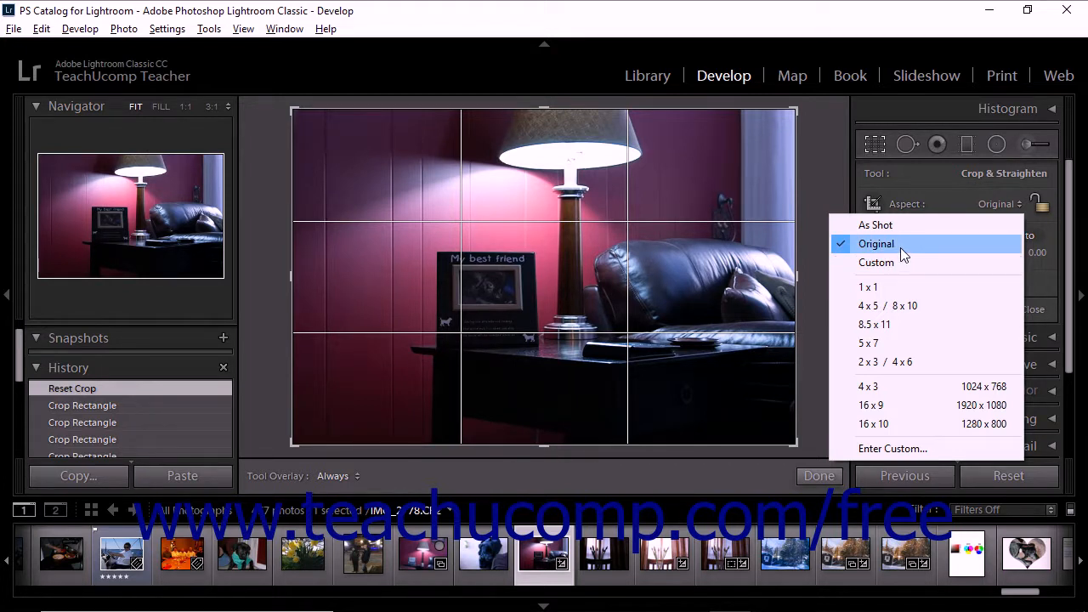
mouse_move(902, 362)
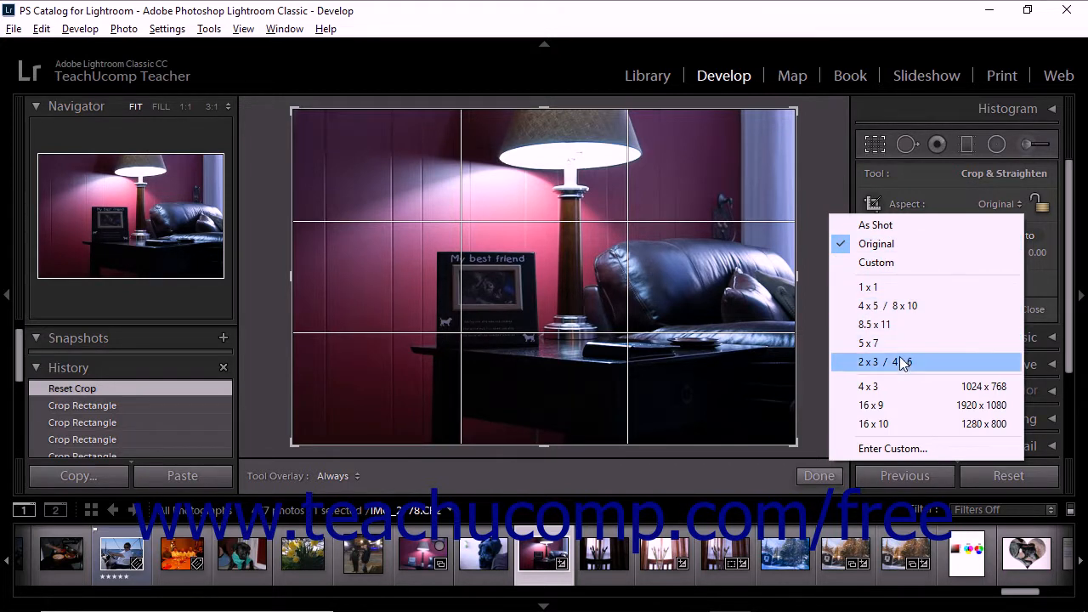
mouse_move(901, 274)
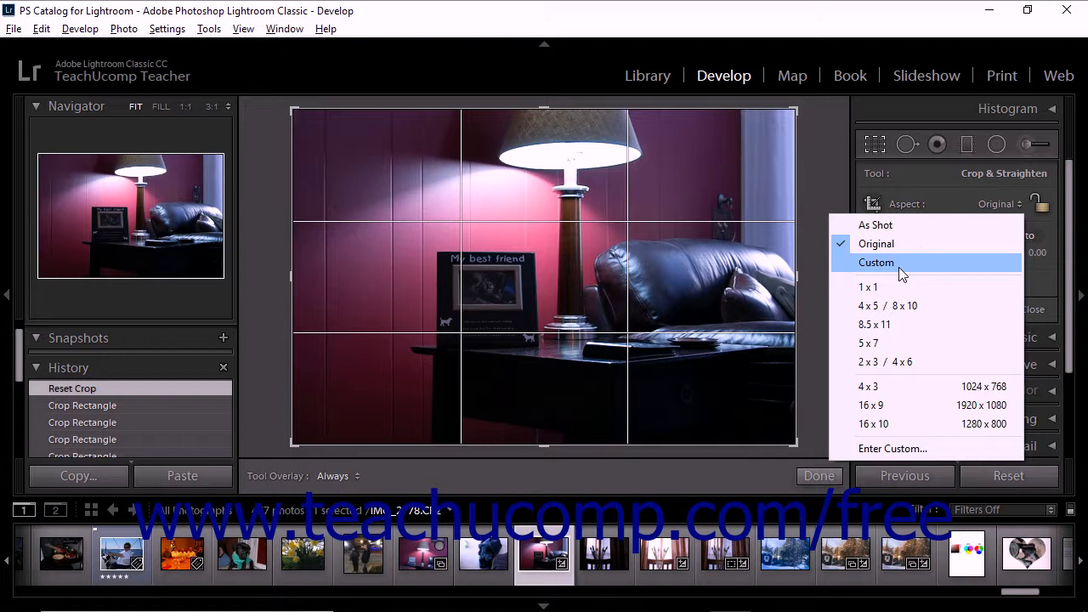
mouse_move(897, 293)
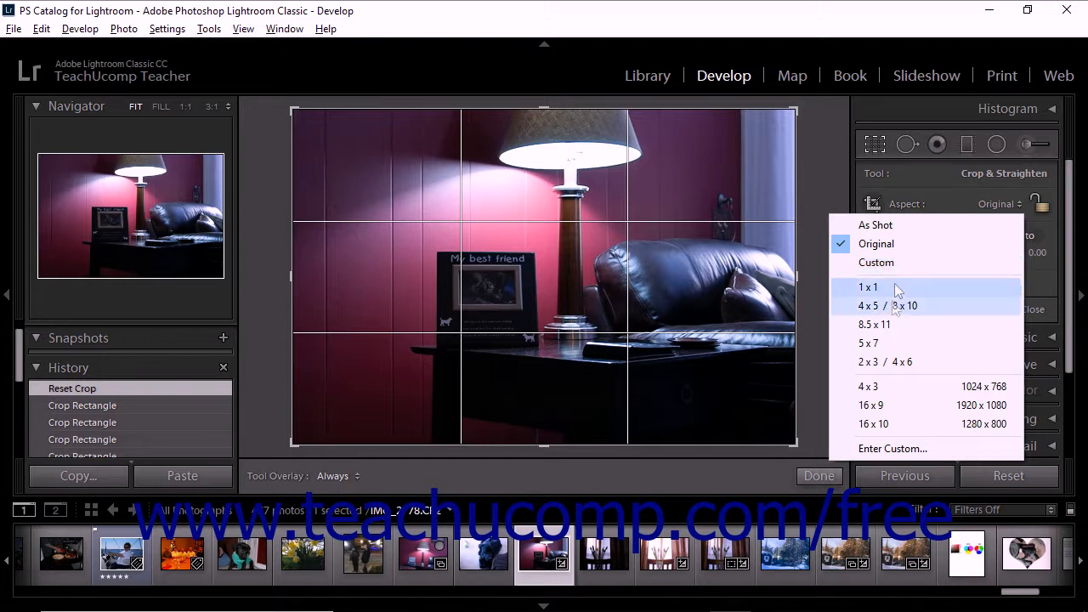
left_click(864, 343)
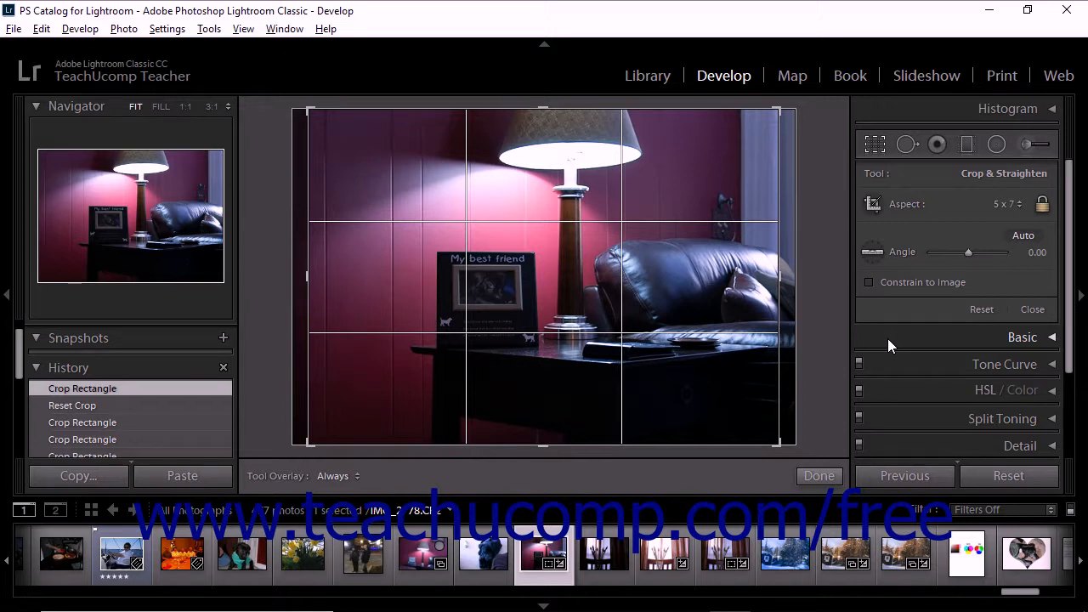
mouse_move(552, 306)
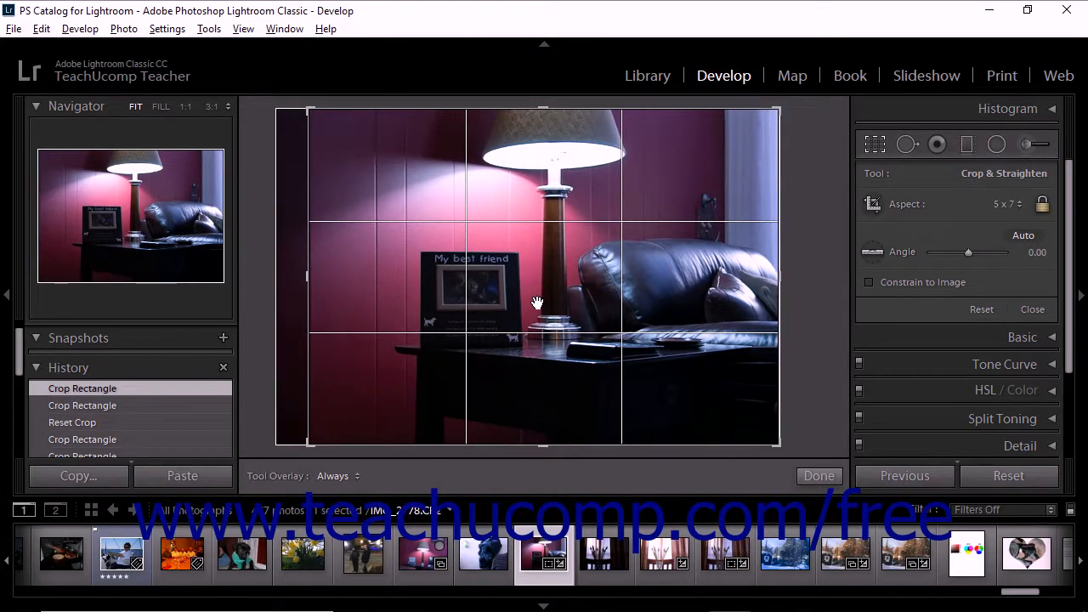
mouse_move(877, 143)
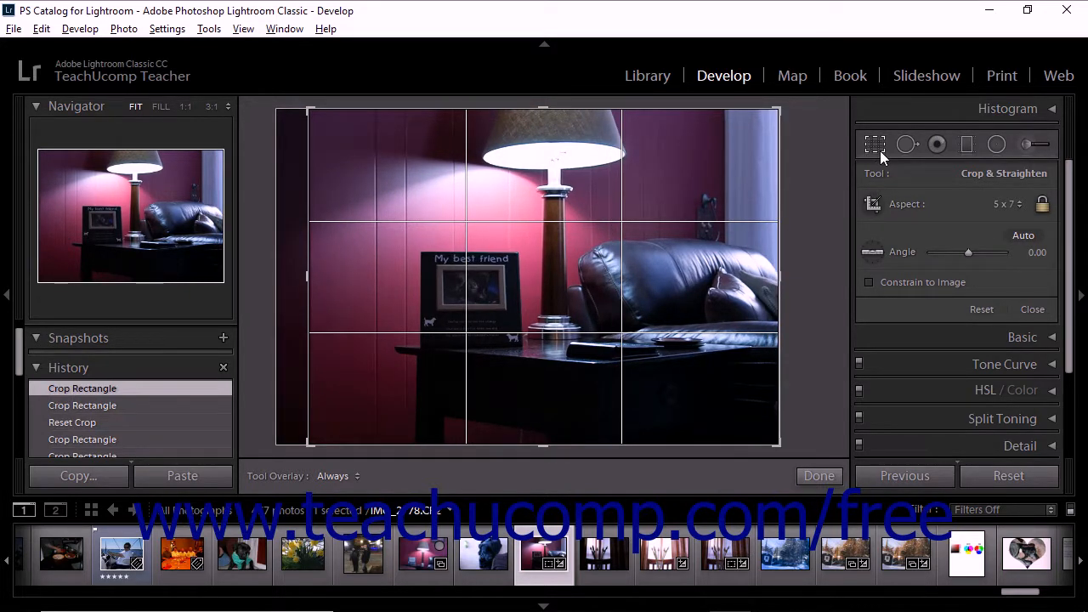
mouse_move(884, 155)
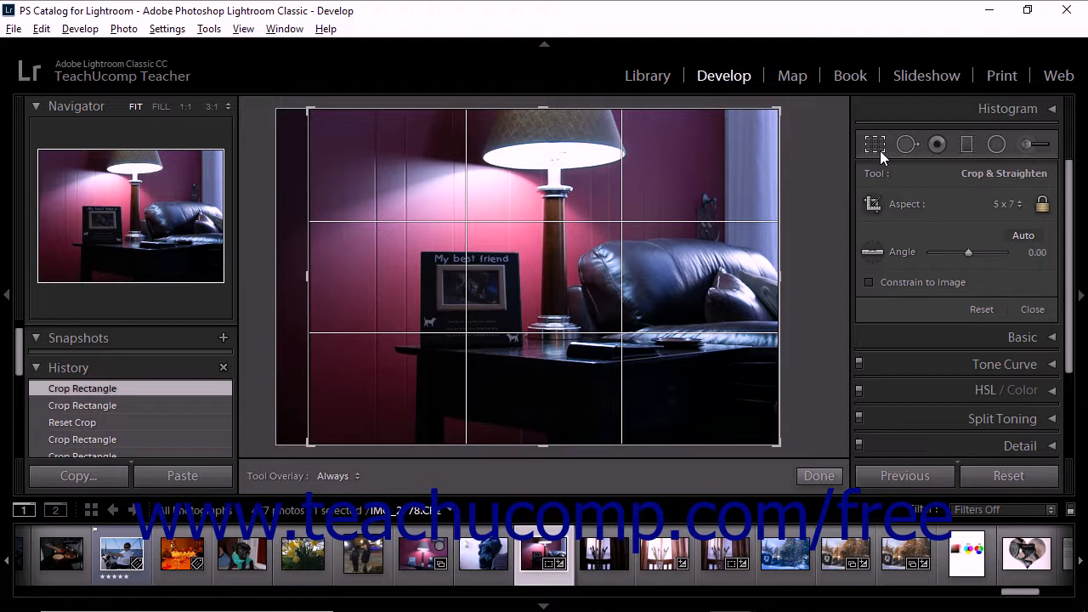
mouse_move(890, 173)
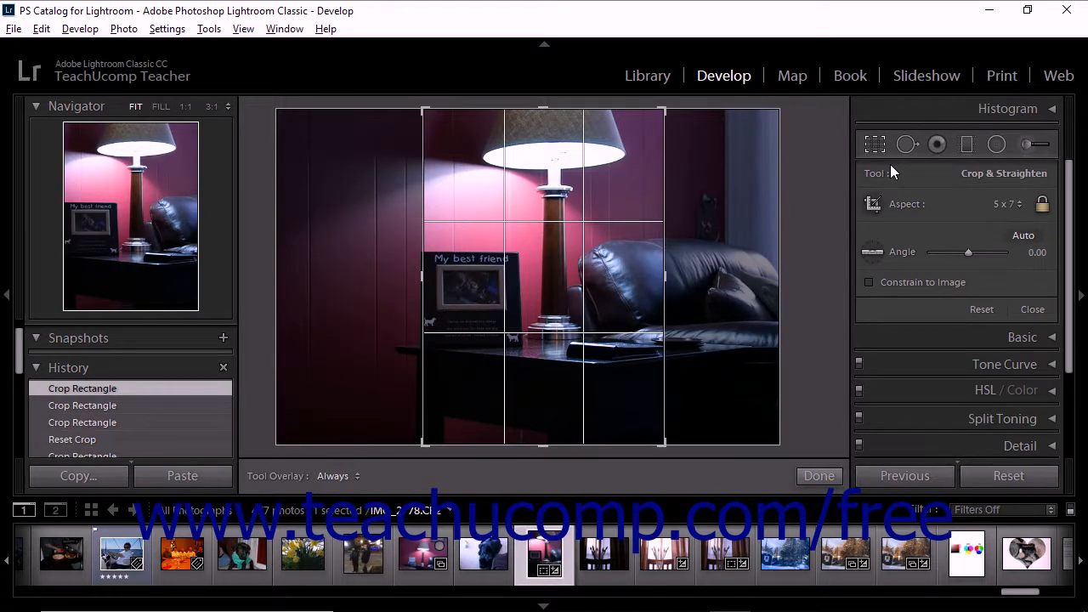
mouse_move(586, 285)
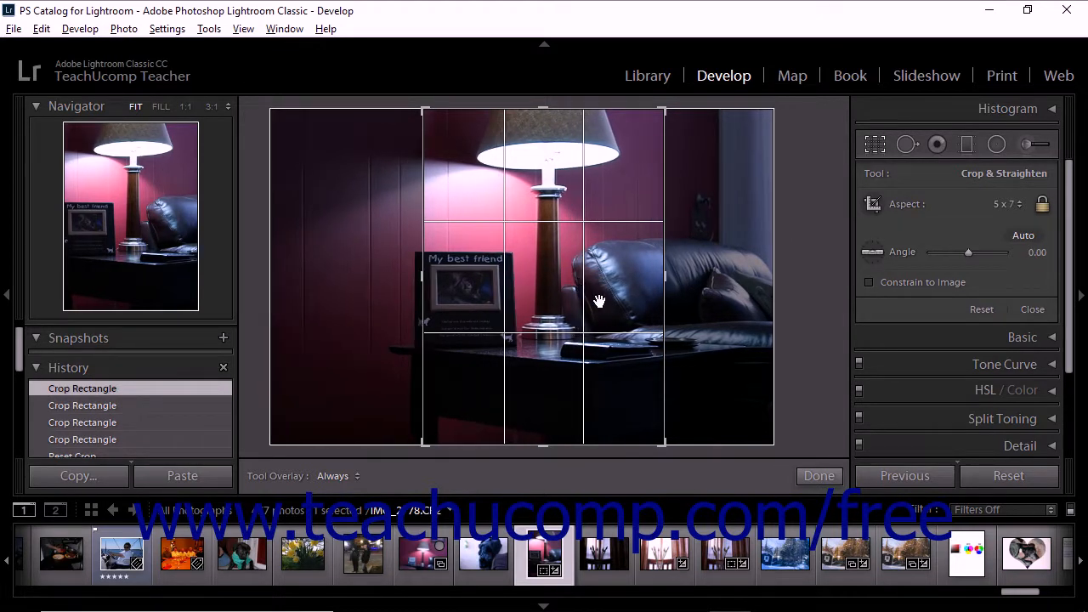
mouse_move(874, 144)
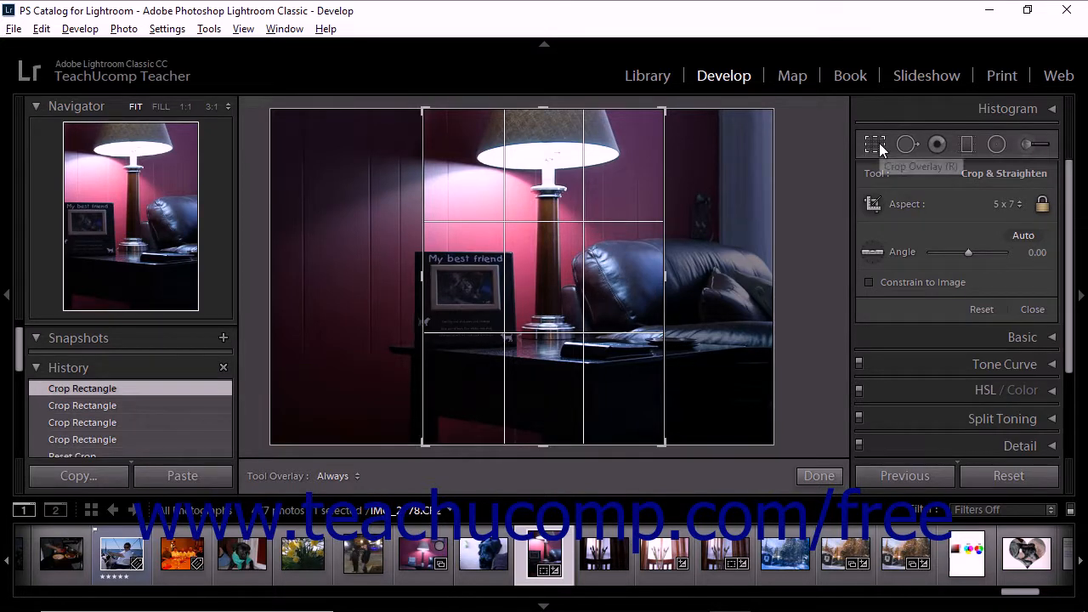